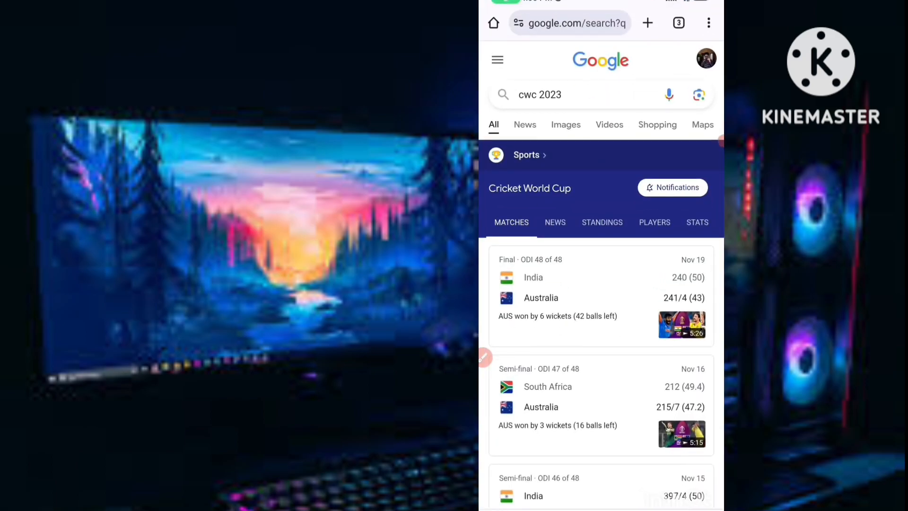
# Go from the Google cricket results to your own Instagram profile page.
pyautogui.click(569, 23)
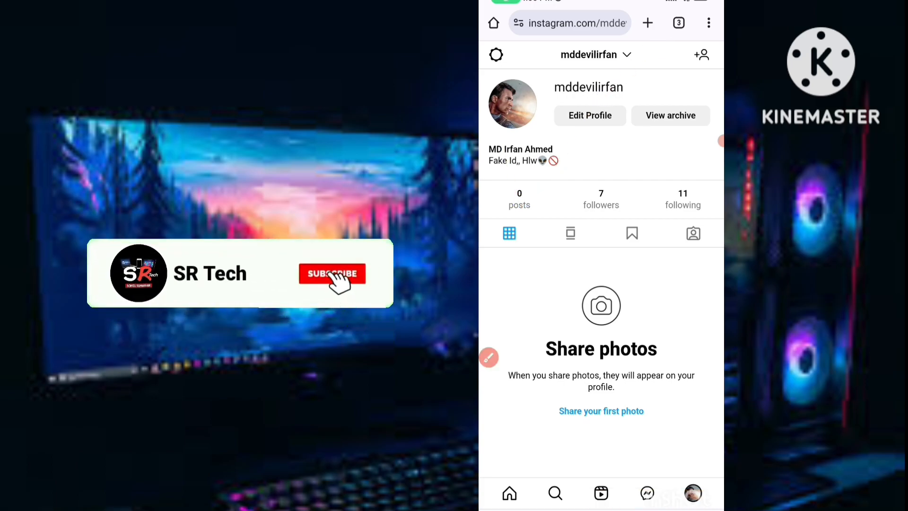
pyautogui.click(332, 273)
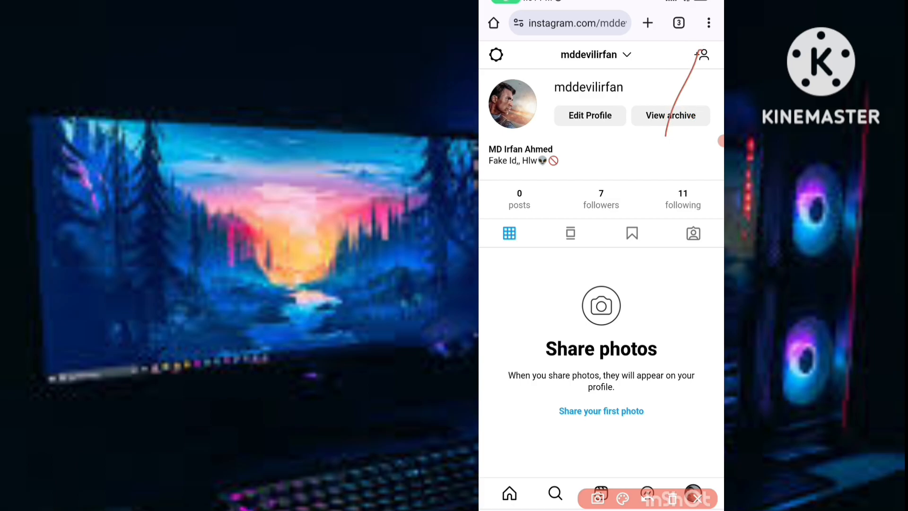
pyautogui.click(709, 23)
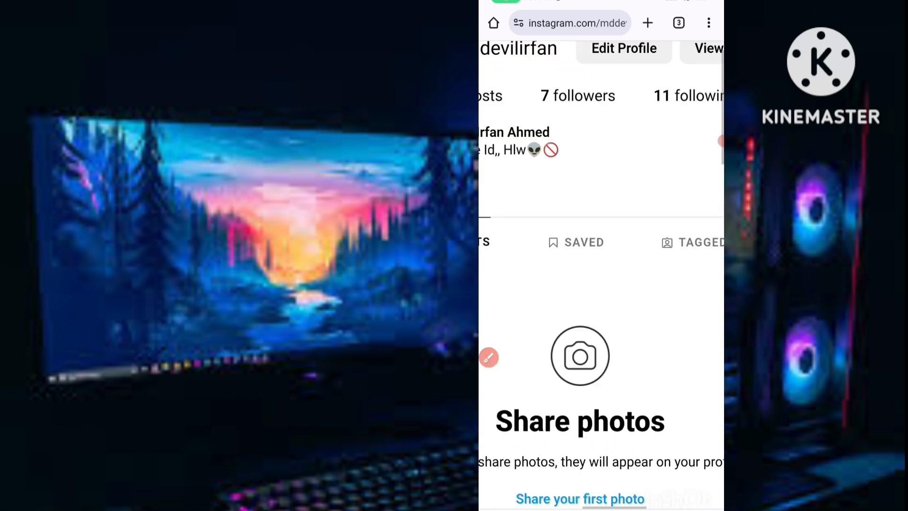
# Scroll the profile and open Edit Profile settings.
pyautogui.scroll(-3)
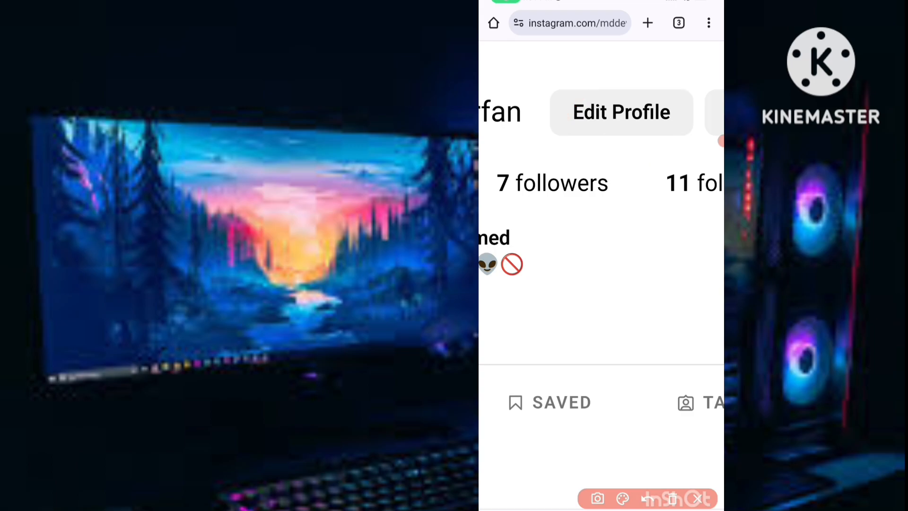
pyautogui.moveTo(562, 127); pyautogui.dragTo(701, 61)
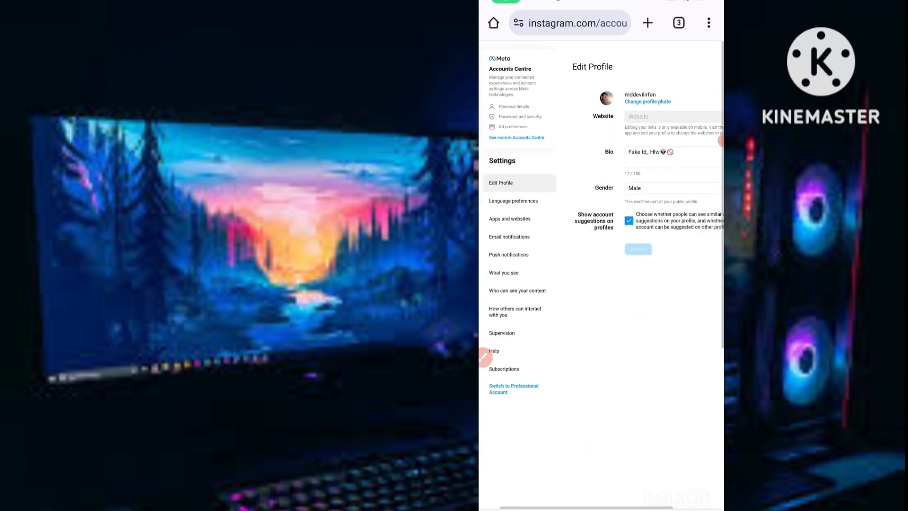
# Scroll down the Edit Profile form and untick 'Show account suggestions on profiles'.
pyautogui.scroll(-3)
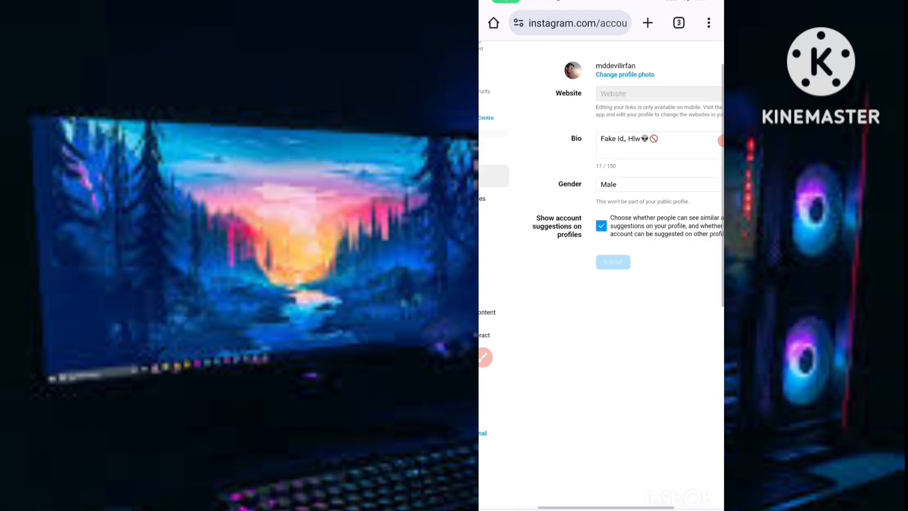
pyautogui.scroll(-3)
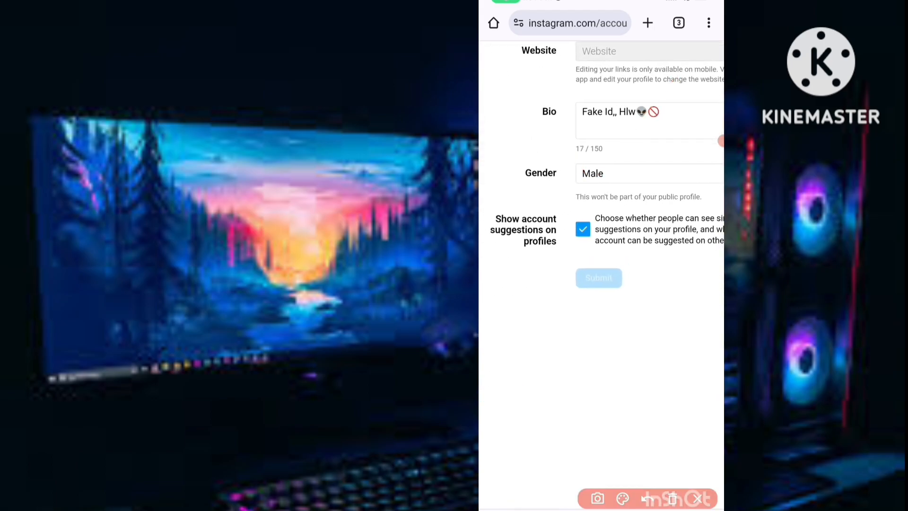
pyautogui.moveTo(637, 191); pyautogui.dragTo(578, 266)
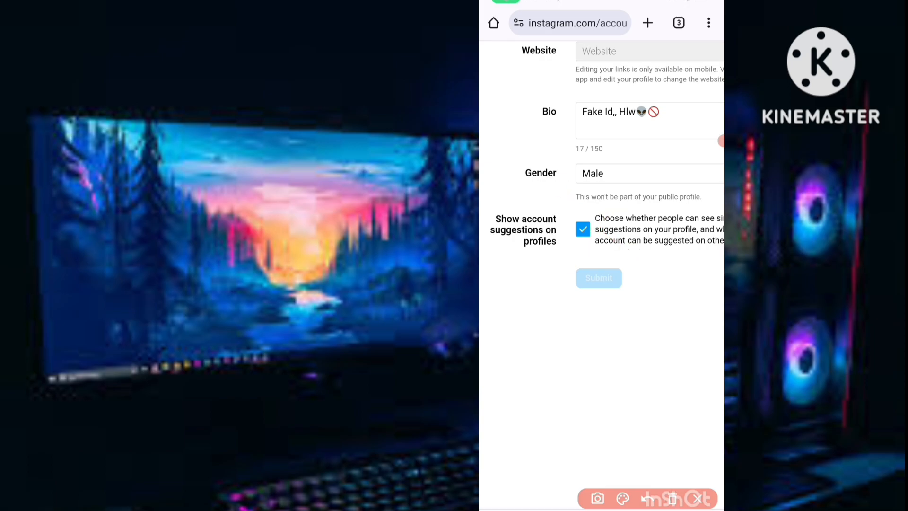
pyautogui.click(583, 229)
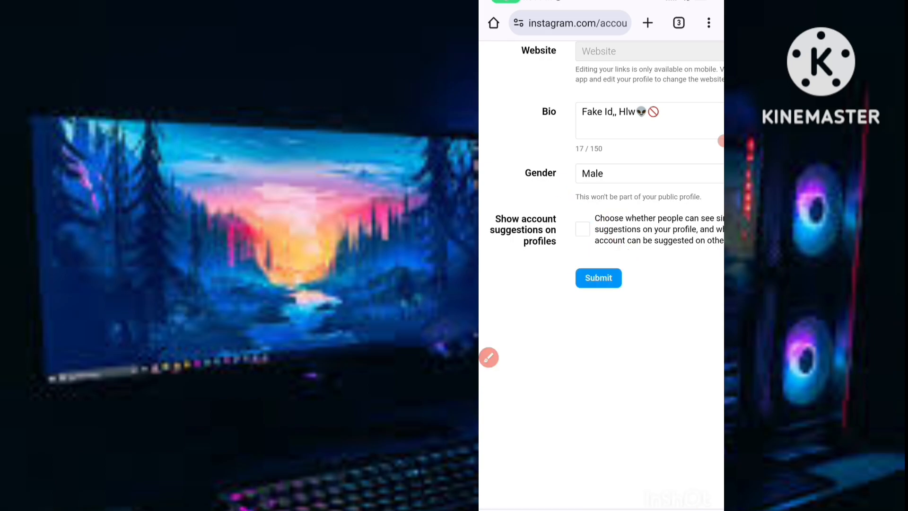
pyautogui.scroll(-3)
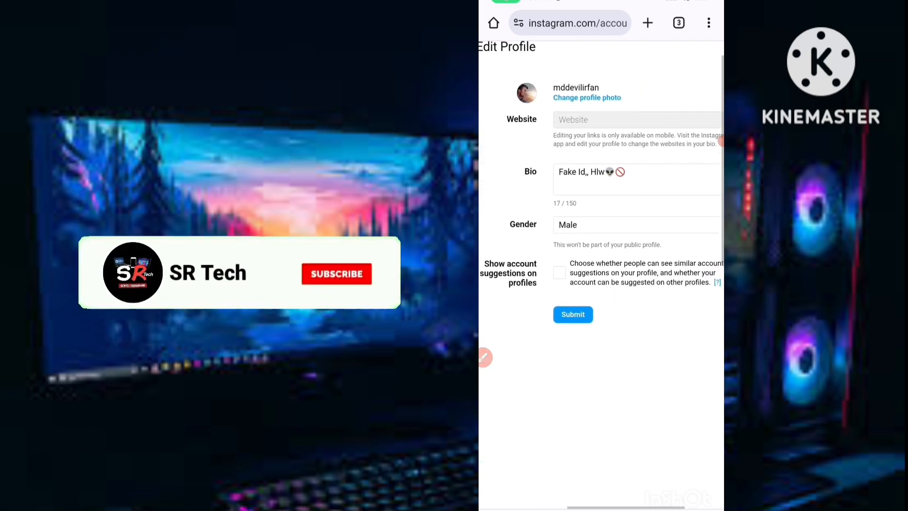
# Submit the profile with suggestions turned off, then return to the home screen.
pyautogui.click(336, 274)
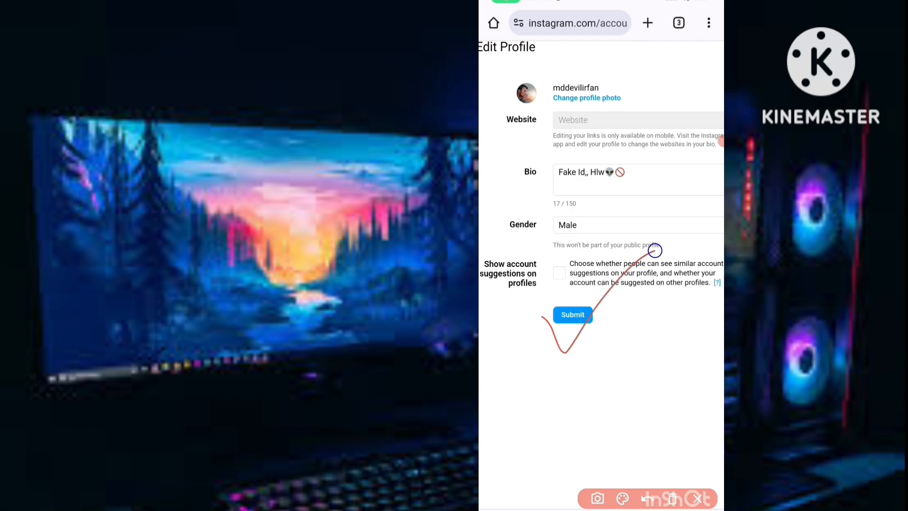
pyautogui.click(572, 314)
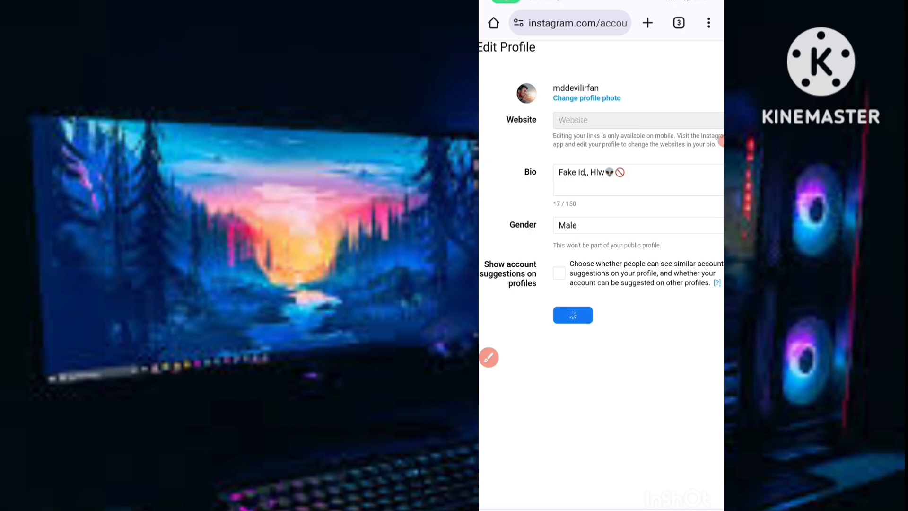
pyautogui.click(572, 315)
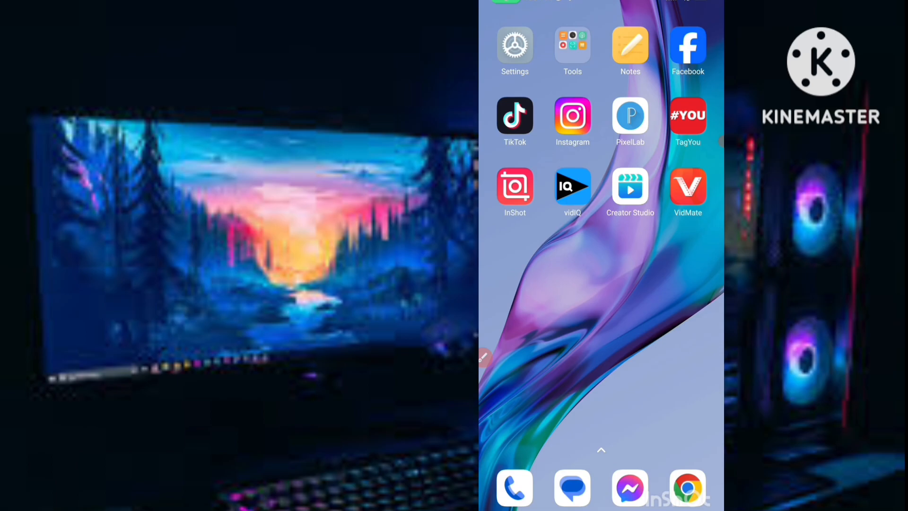
pyautogui.click(572, 114)
pyautogui.write('md')
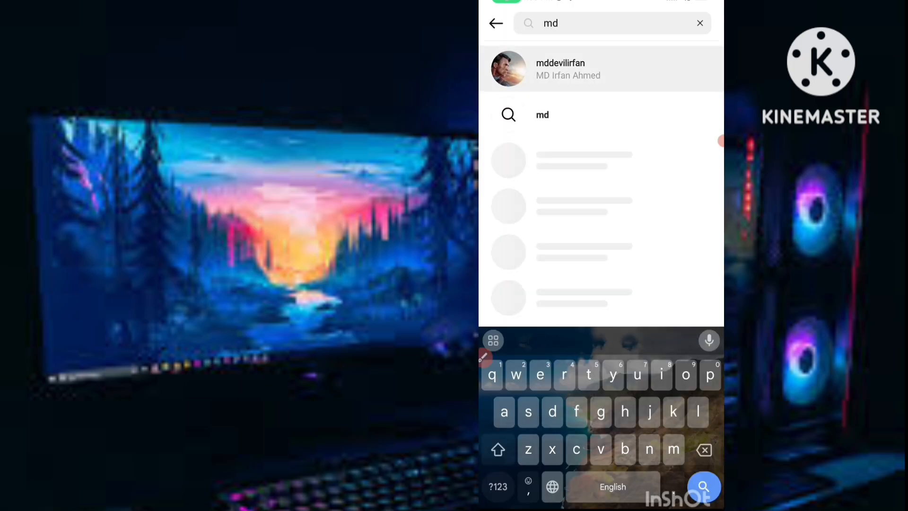
pyautogui.click(559, 68)
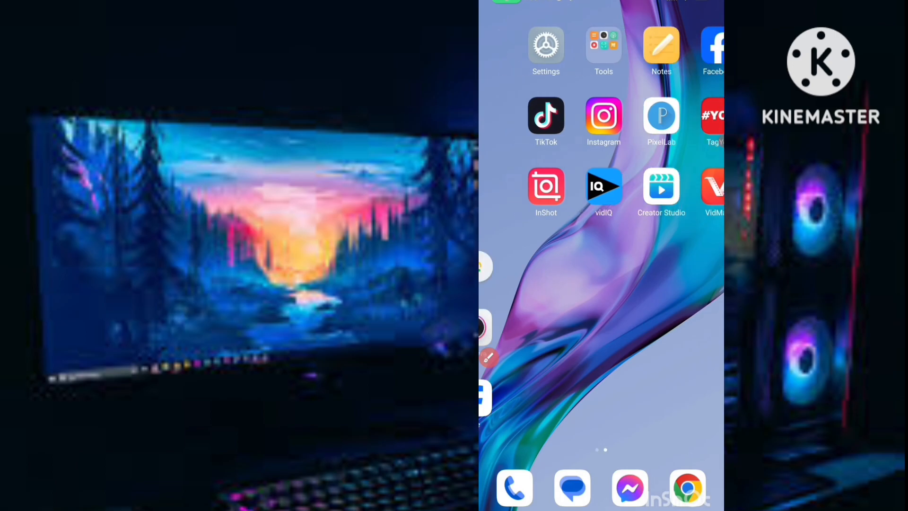
pyautogui.hscroll(-3)
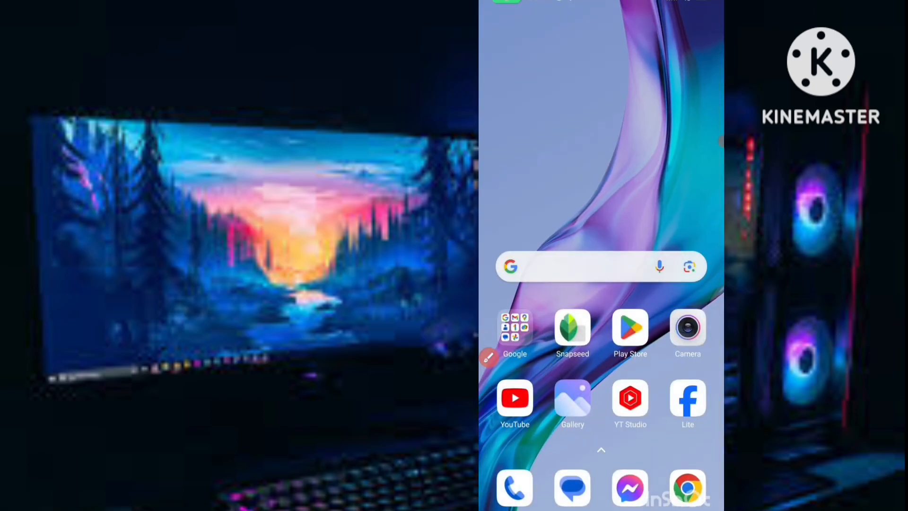